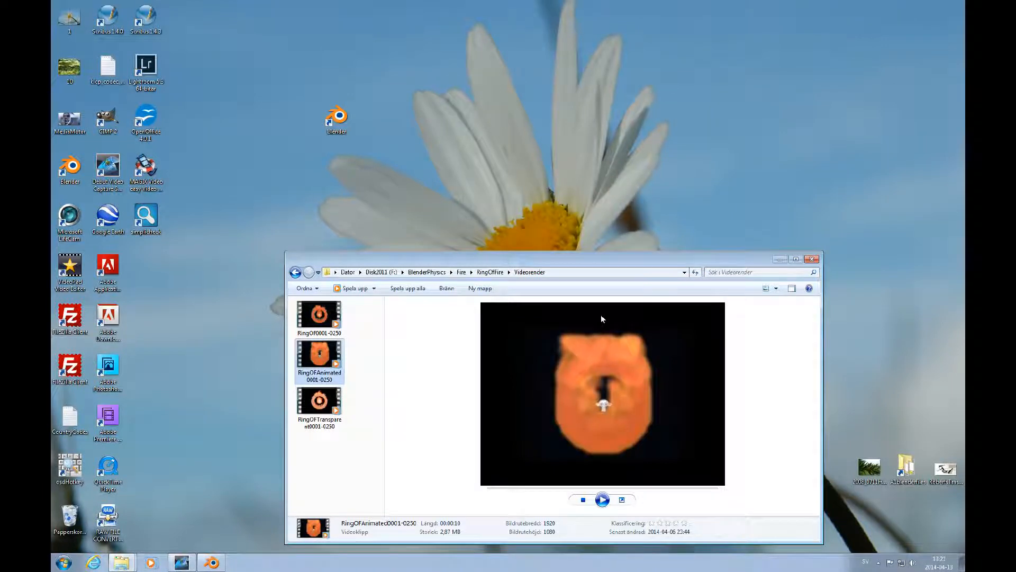
pyautogui.moveTo(671, 265)
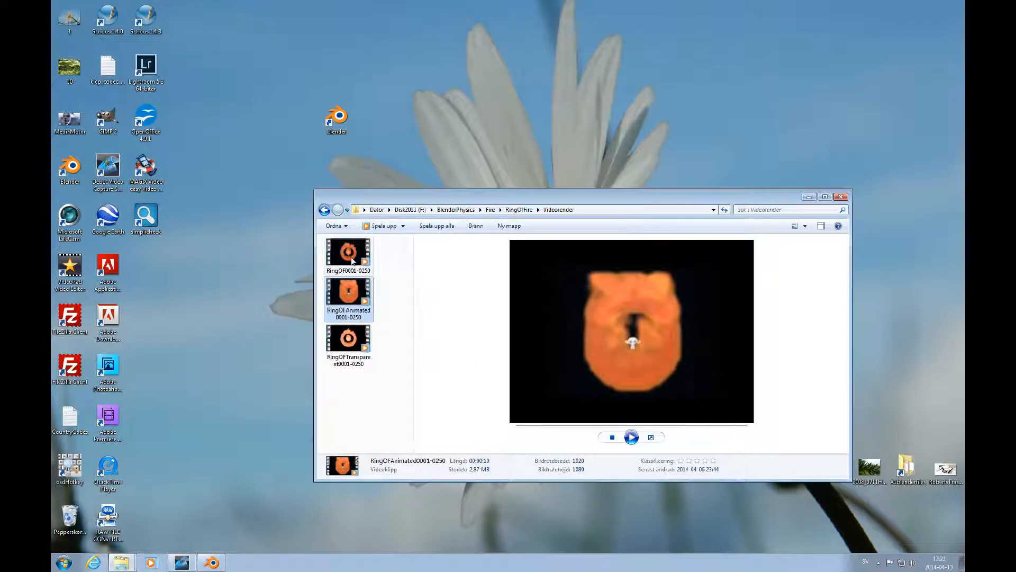
# - Play the RingOF0001-0250 ring-of-fire render full screen, then end the playback
pyautogui.click(349, 253)
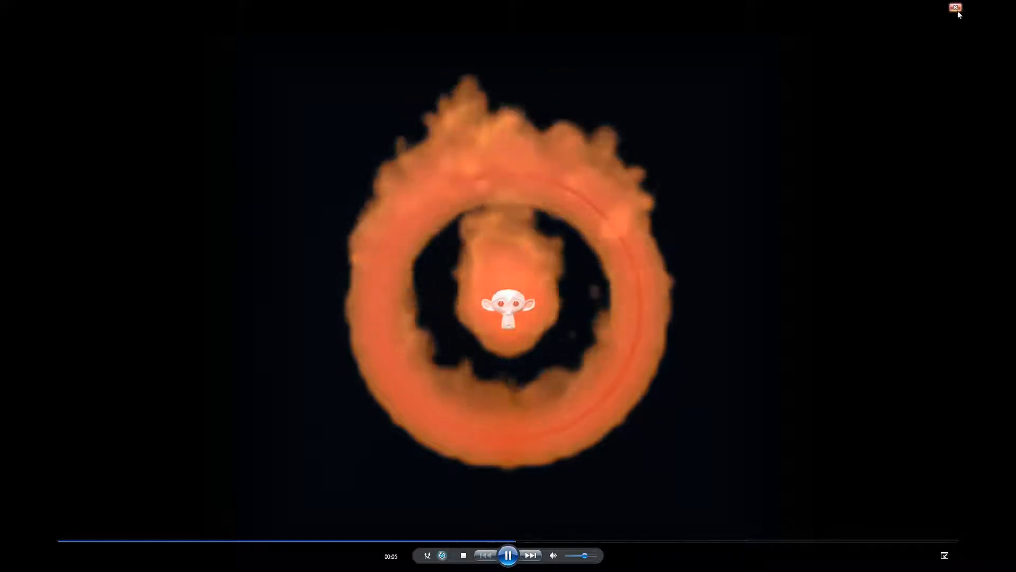
pyautogui.click(944, 555)
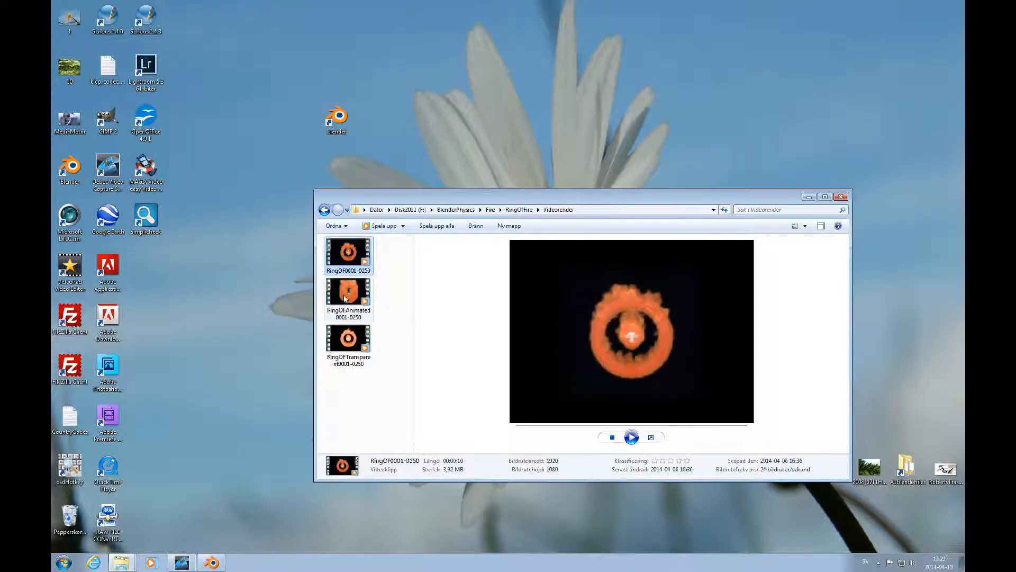
# - Play the RingOfAnimated0001-0250 clip with flames growing around Suzanne
pyautogui.click(349, 292)
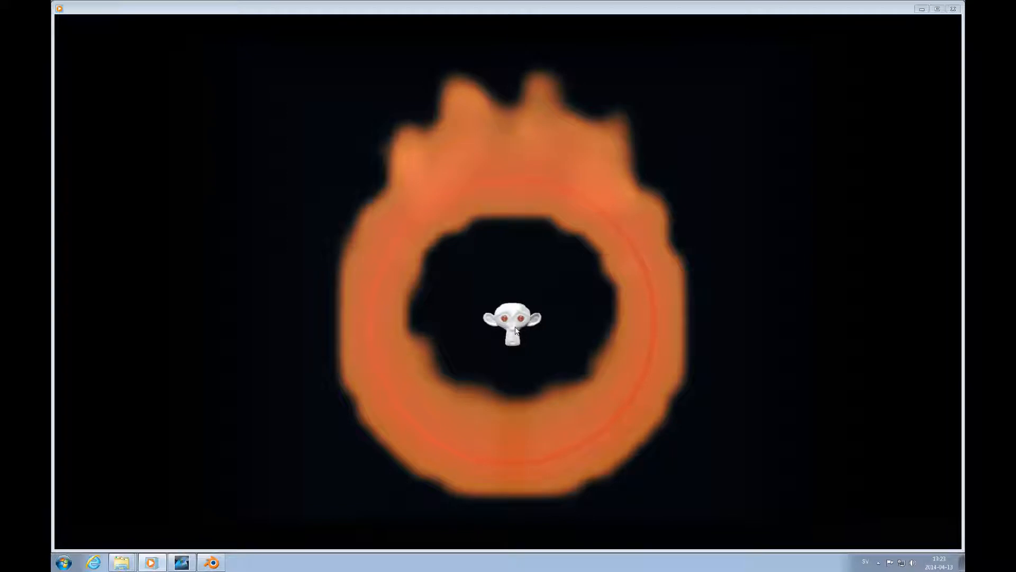
pyautogui.moveTo(710, 219)
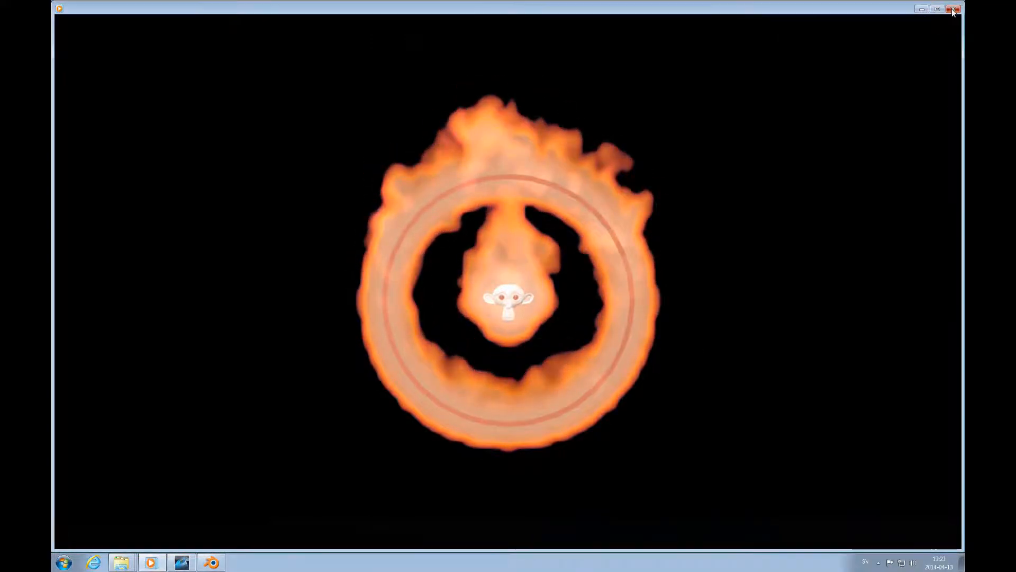
# - Close the player and select the smoke domain Cube around the fire ring in Blender
pyautogui.click(951, 8)
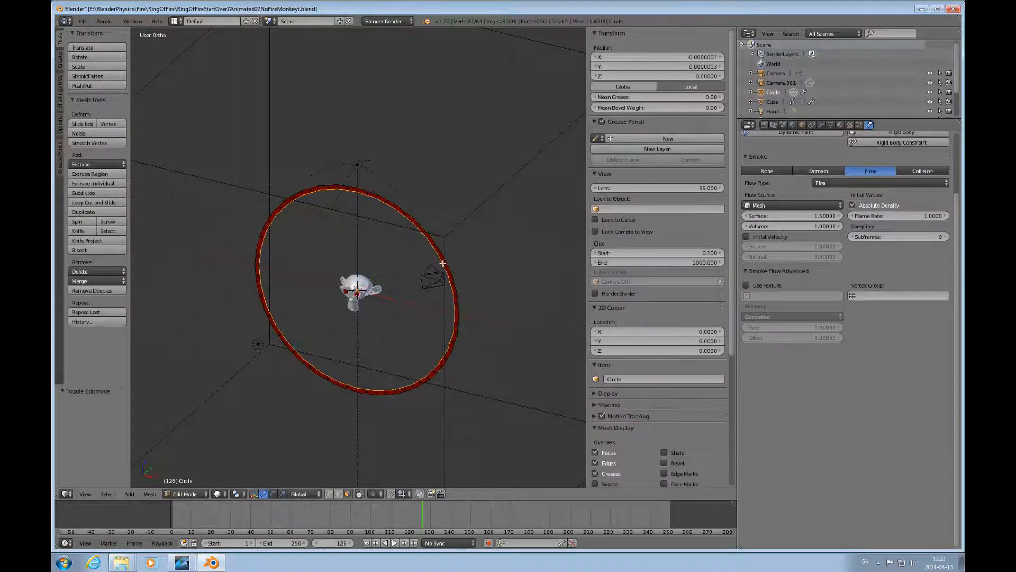
pyautogui.click(184, 494)
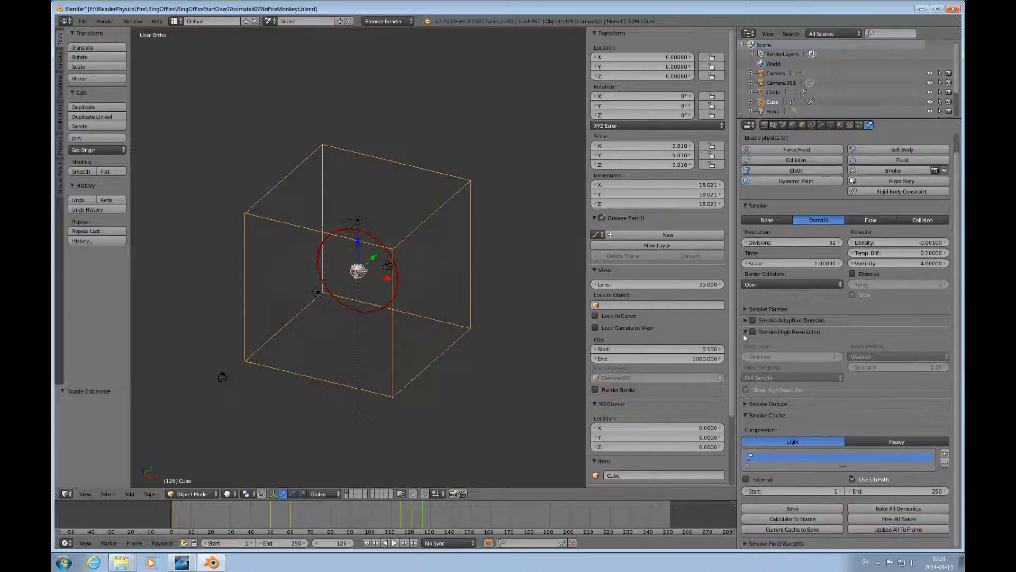
# - Expand the Cube's Smoke Flames settings and move the scene to frame 15
pyautogui.click(768, 308)
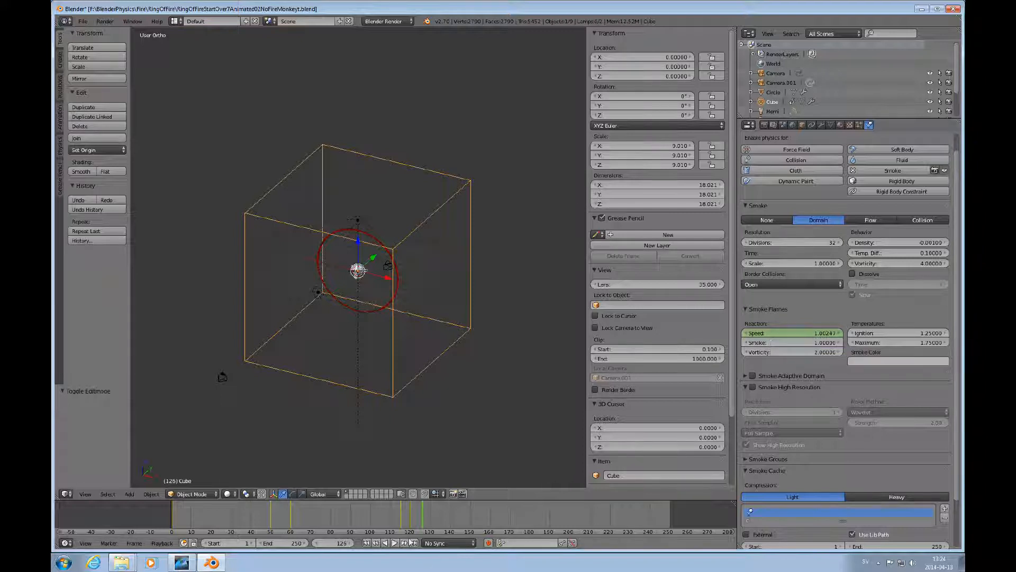
pyautogui.click(394, 542)
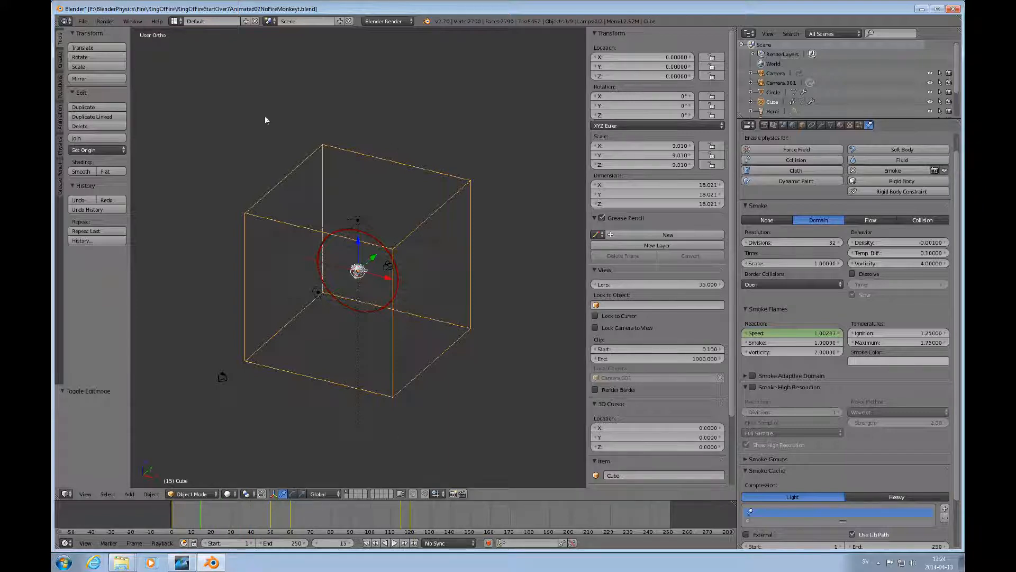
pyautogui.click(210, 21)
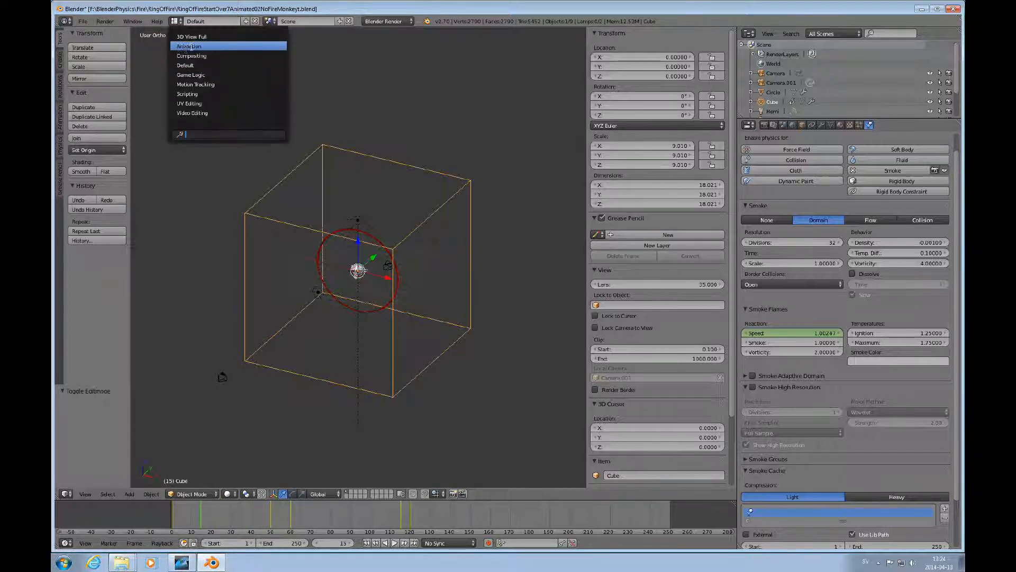
# - Switch to the Animation layout showing the flame Speed curve, 9.23825 at frame 60
pyautogui.click(188, 46)
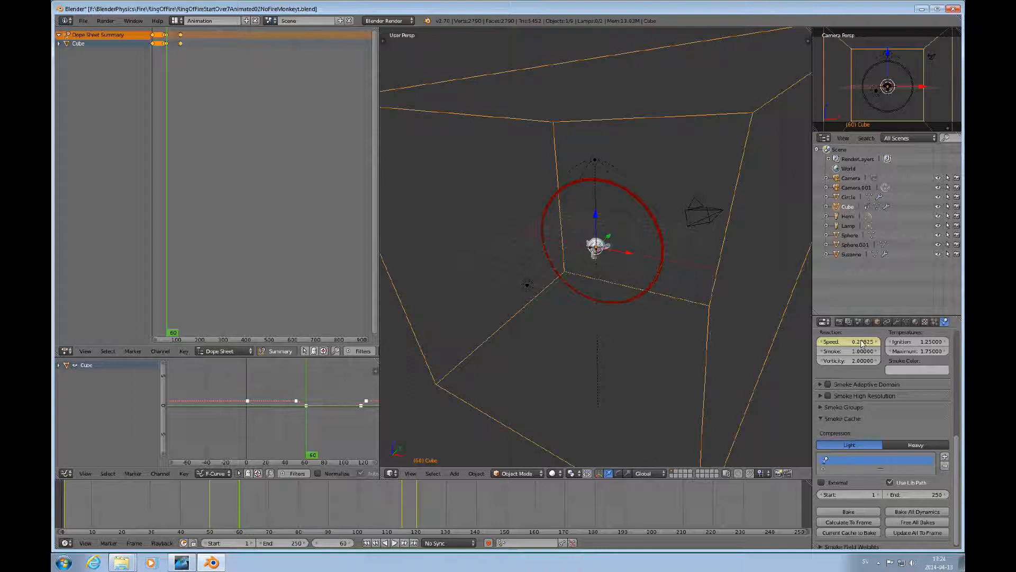
pyautogui.moveTo(863, 341)
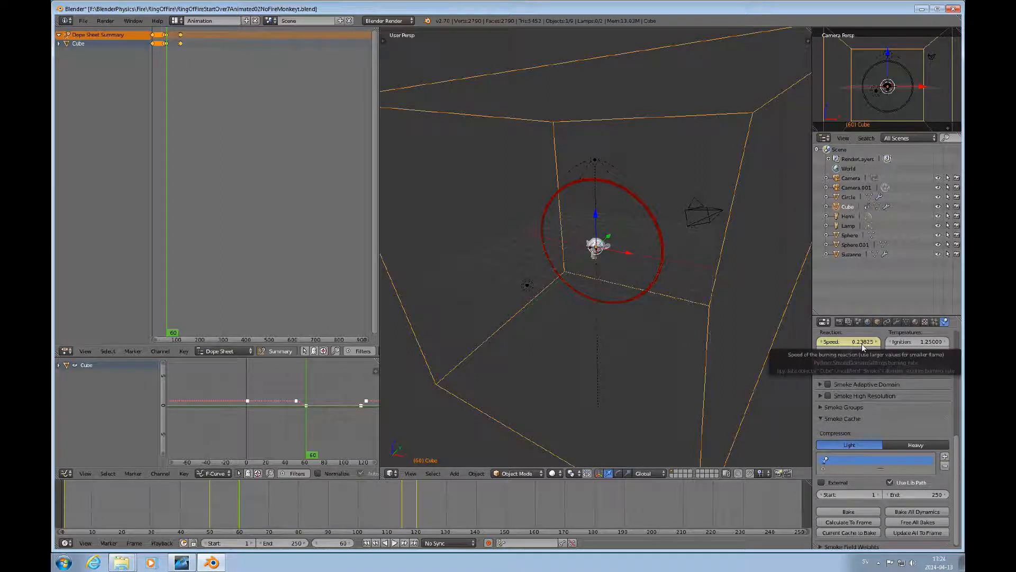
pyautogui.moveTo(650, 295)
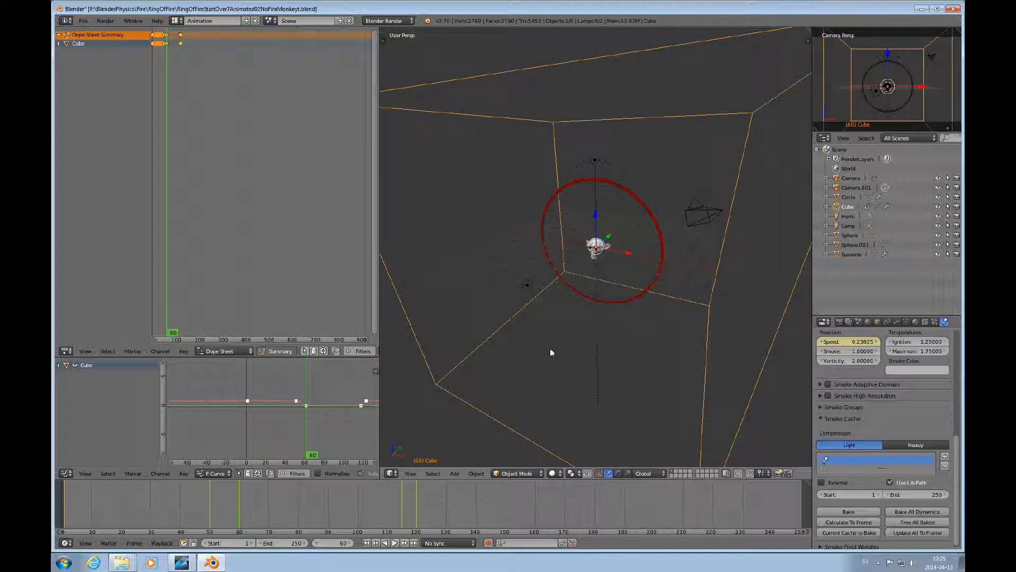
# - Scroll the Properties panel and select Suzanne to show its Animated collision physics
pyautogui.scroll(-3)
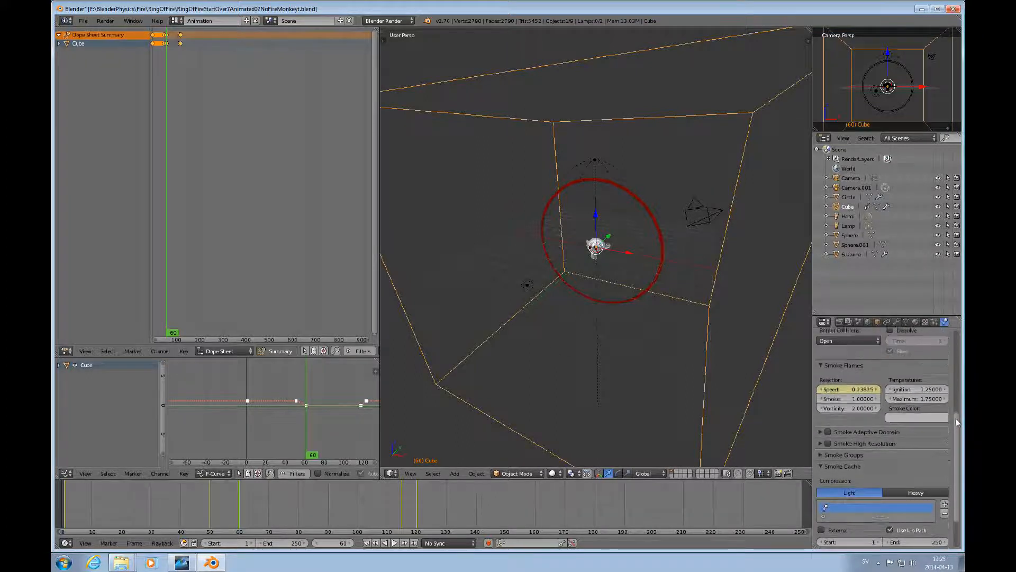
pyautogui.scroll(3)
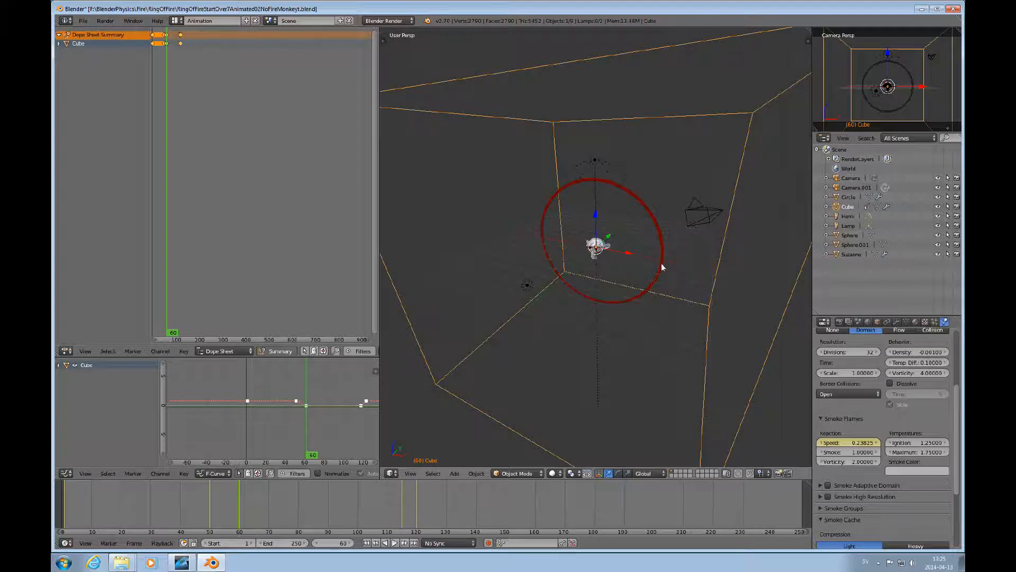
pyautogui.click(849, 197)
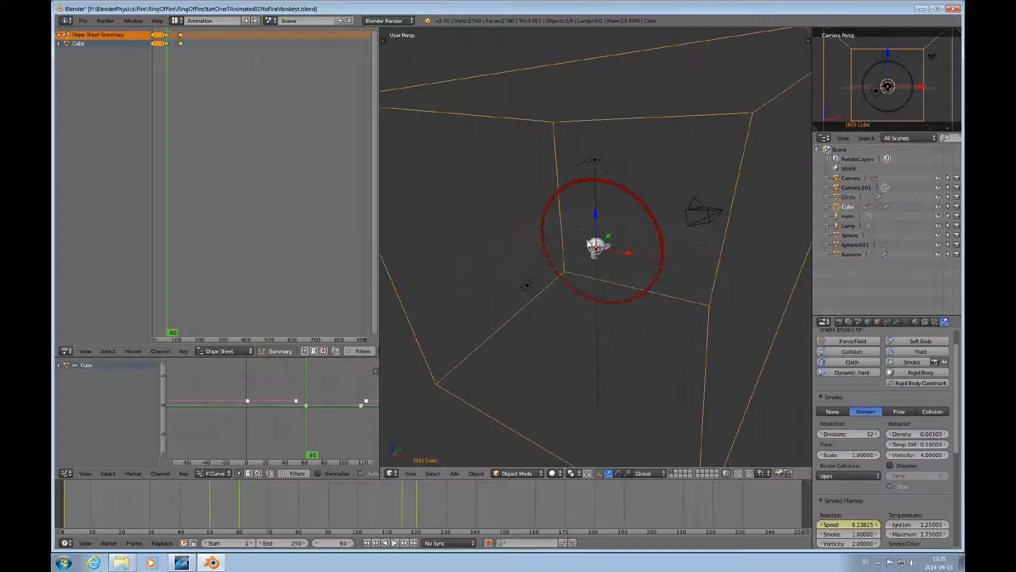
pyautogui.click(932, 411)
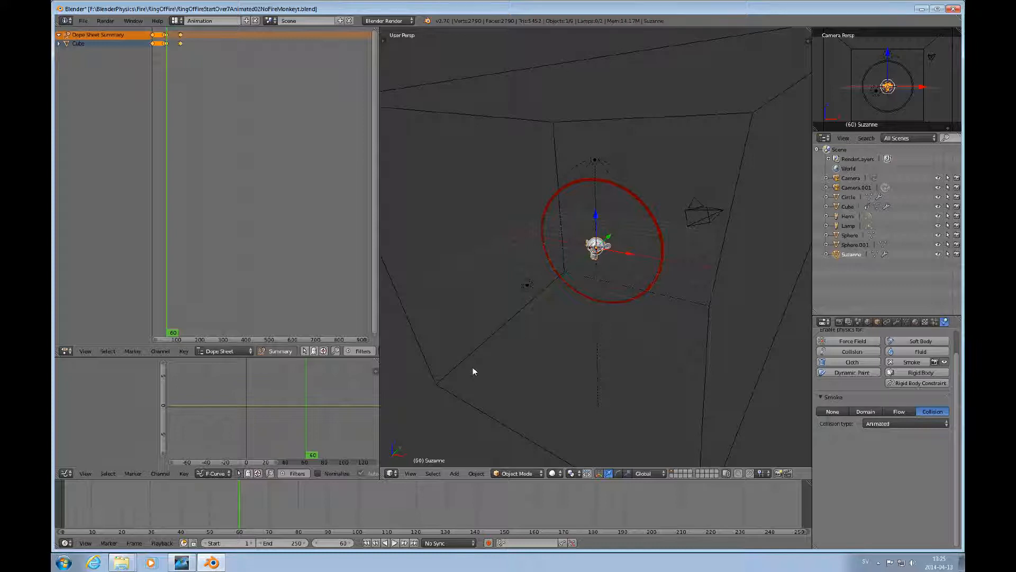
pyautogui.moveTo(561, 429)
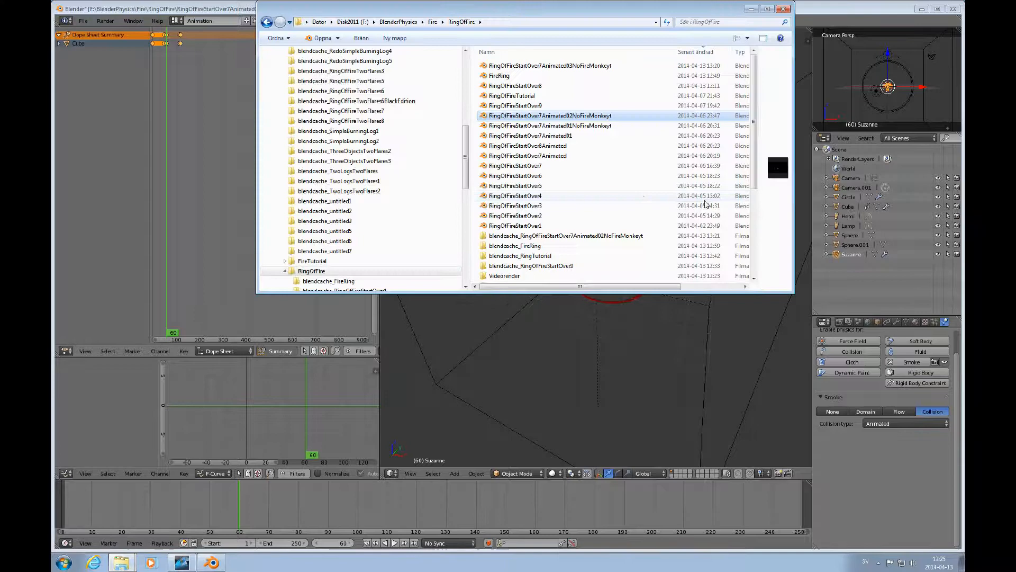
# - Browse into StillAnimrender and scroll through its 250 rendered frames
pyautogui.scroll(-3)
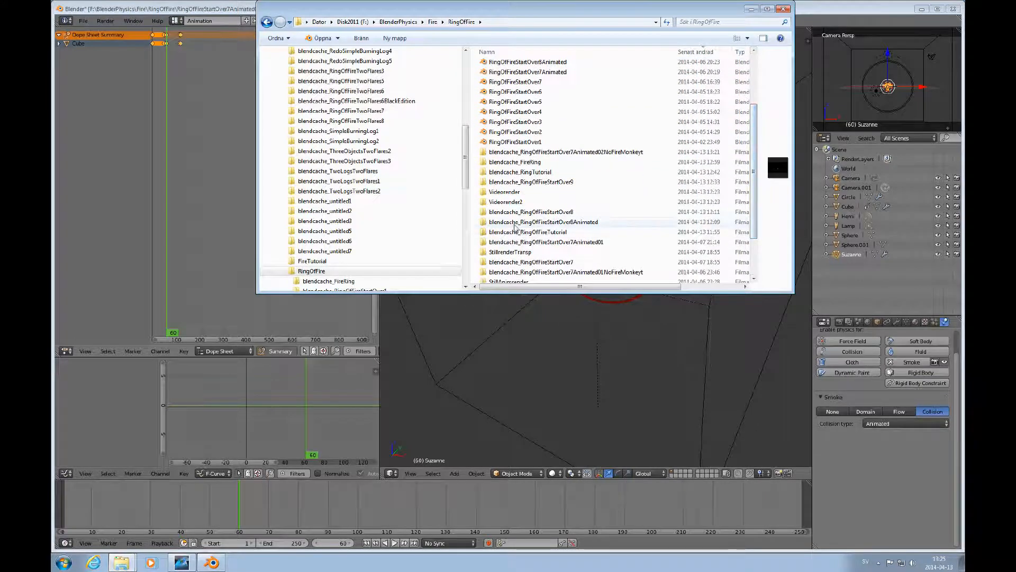
pyautogui.scroll(-3)
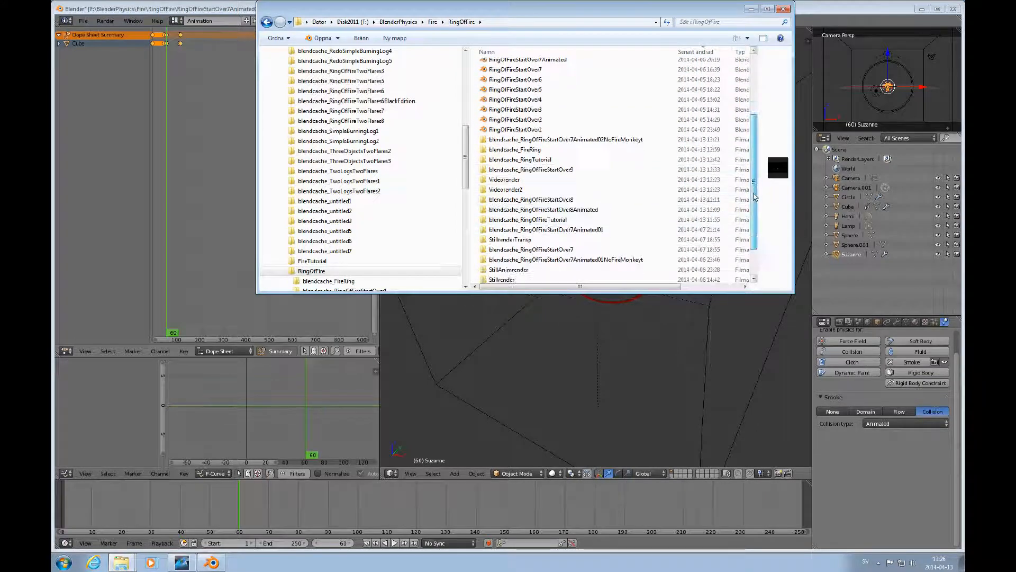
pyautogui.scroll(-3)
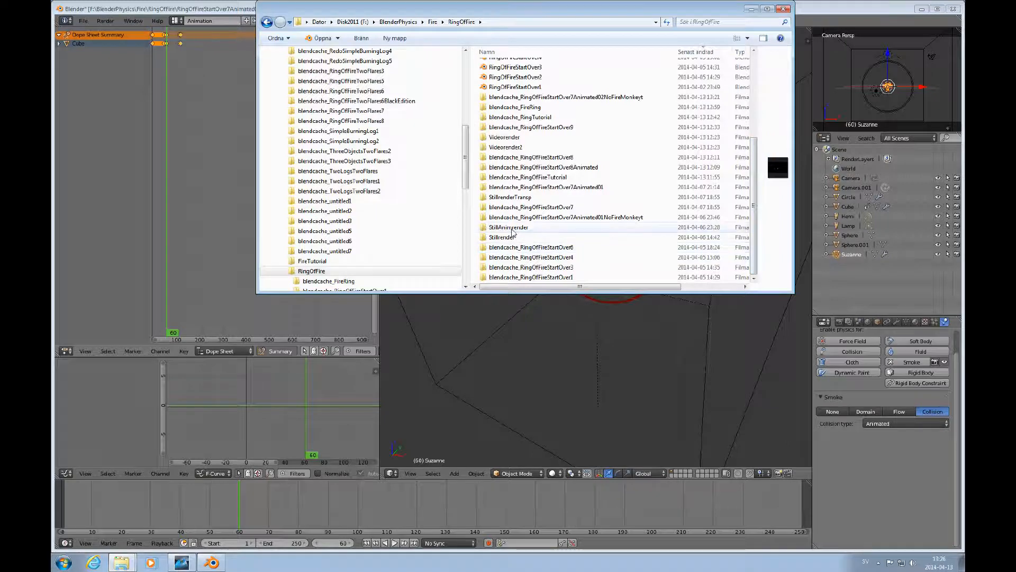
pyautogui.doubleClick(509, 227)
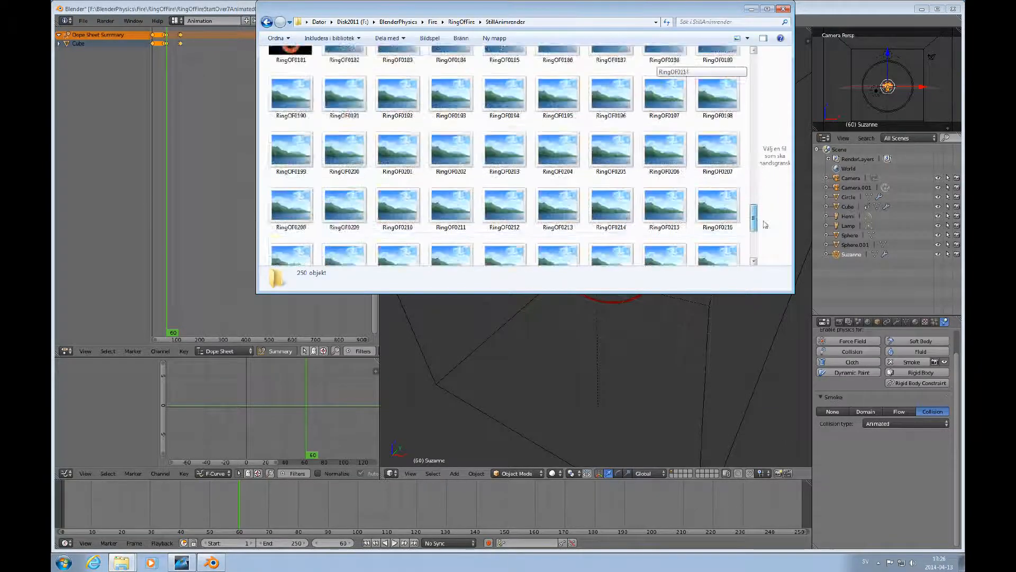
pyautogui.scroll(3)
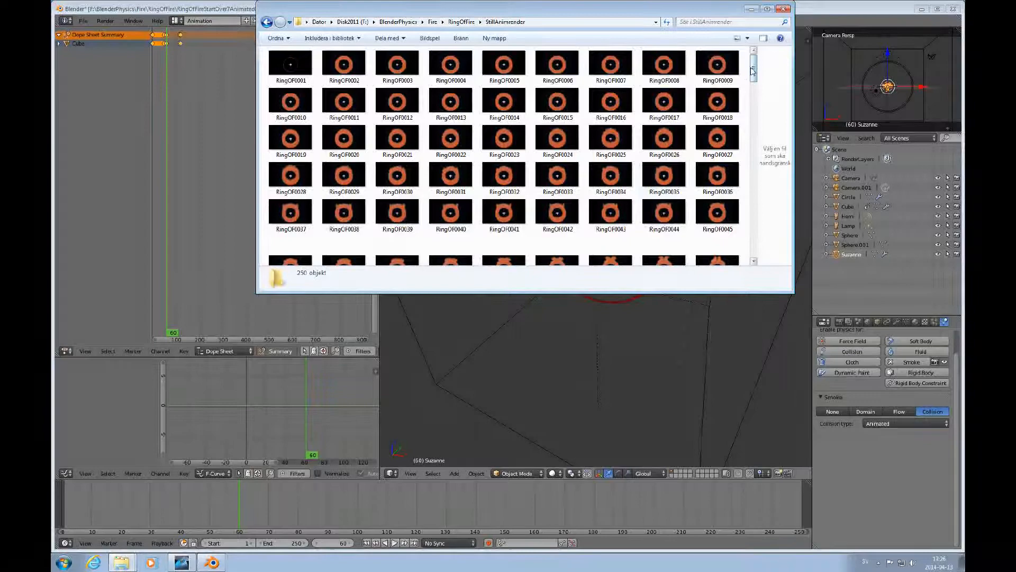
pyautogui.scroll(-3)
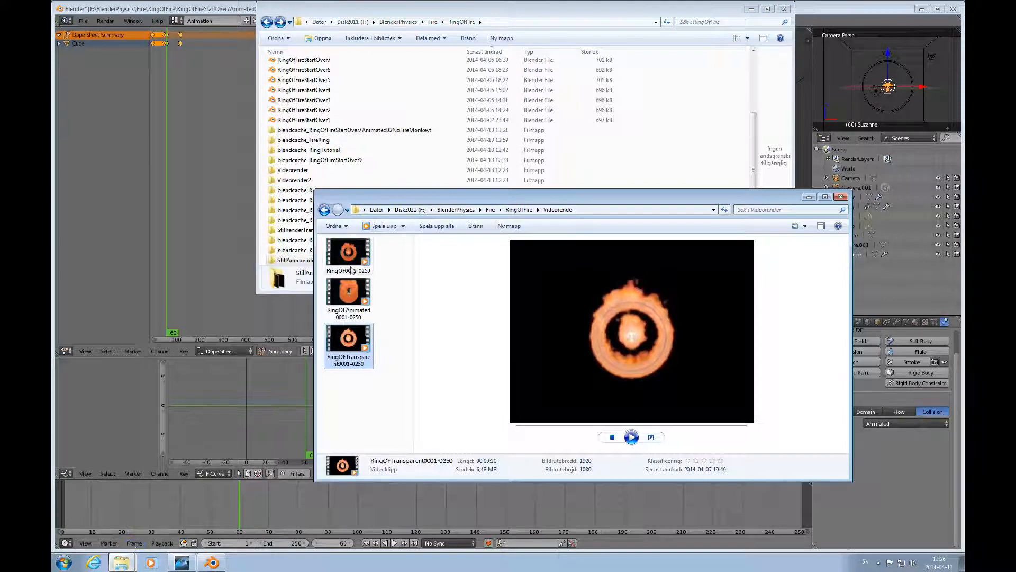
# - Play the RingOfTransparent0001-0250 render, then put the folders away and bring Blender back
pyautogui.click(349, 253)
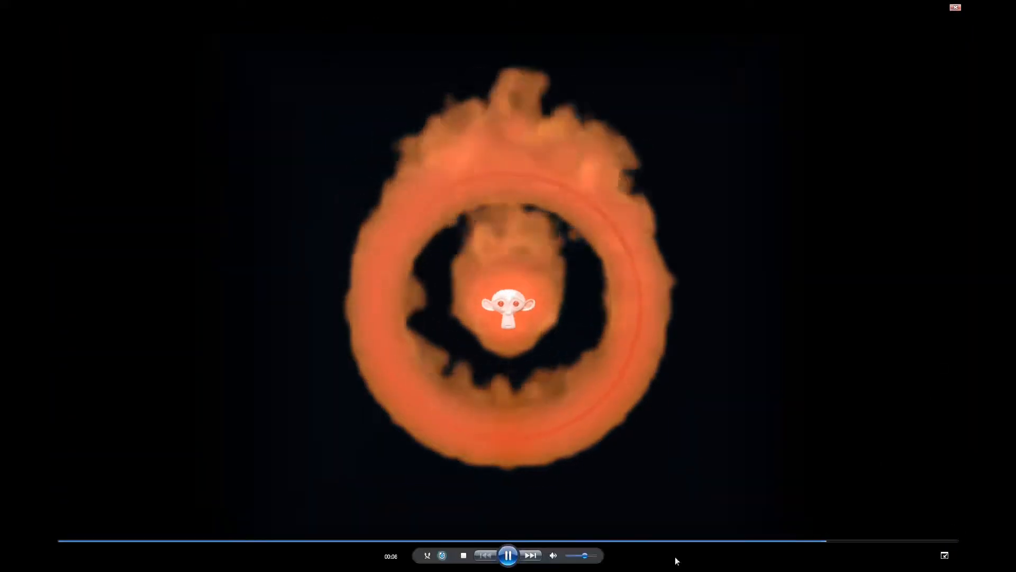
pyautogui.click(508, 555)
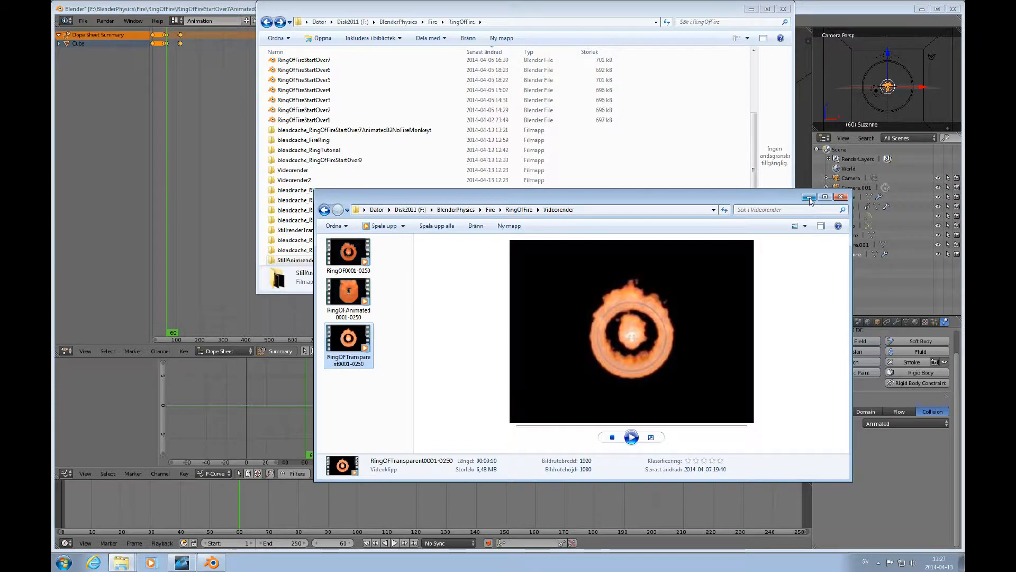
pyautogui.click(840, 196)
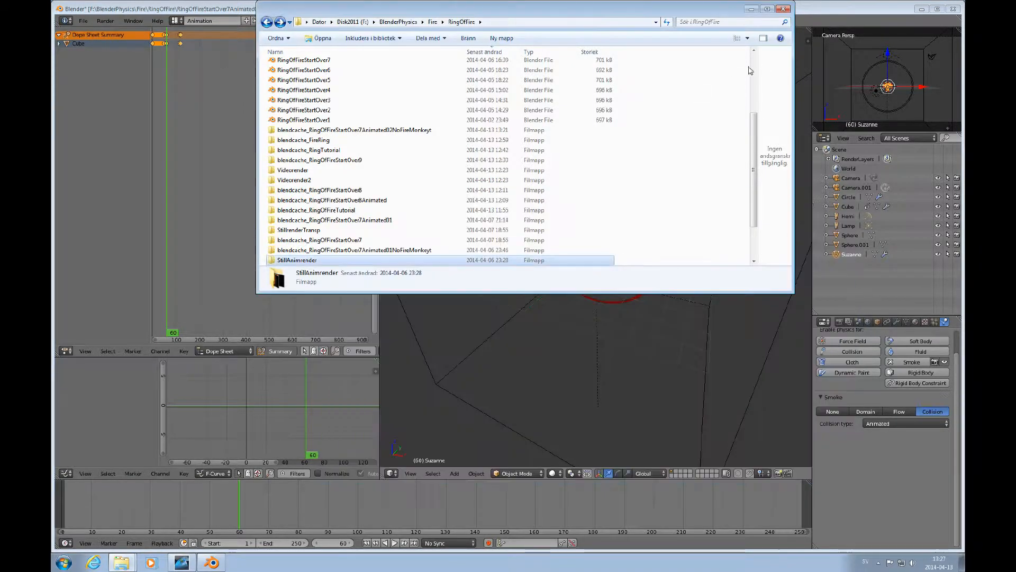
pyautogui.doubleClick(355, 129)
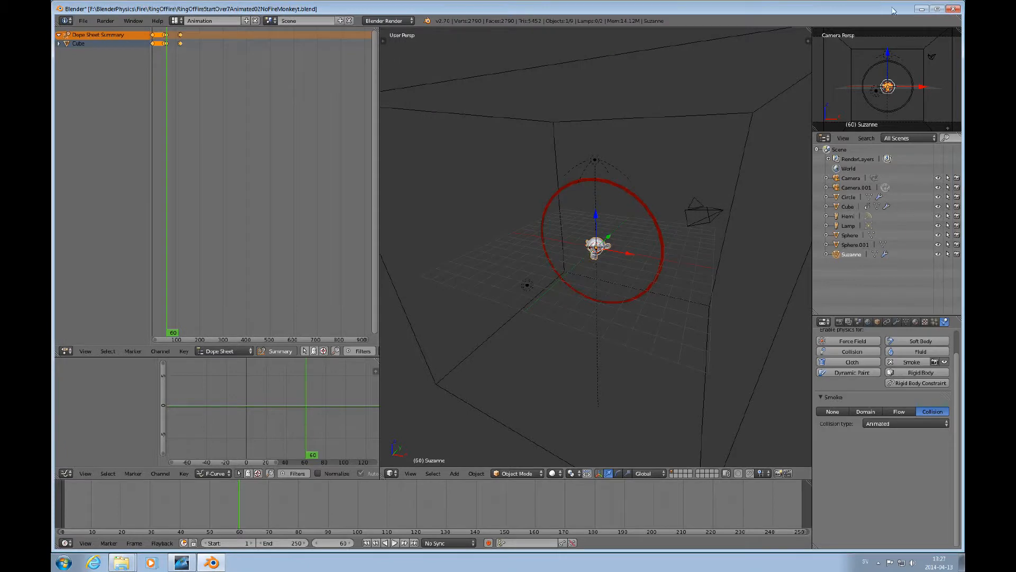